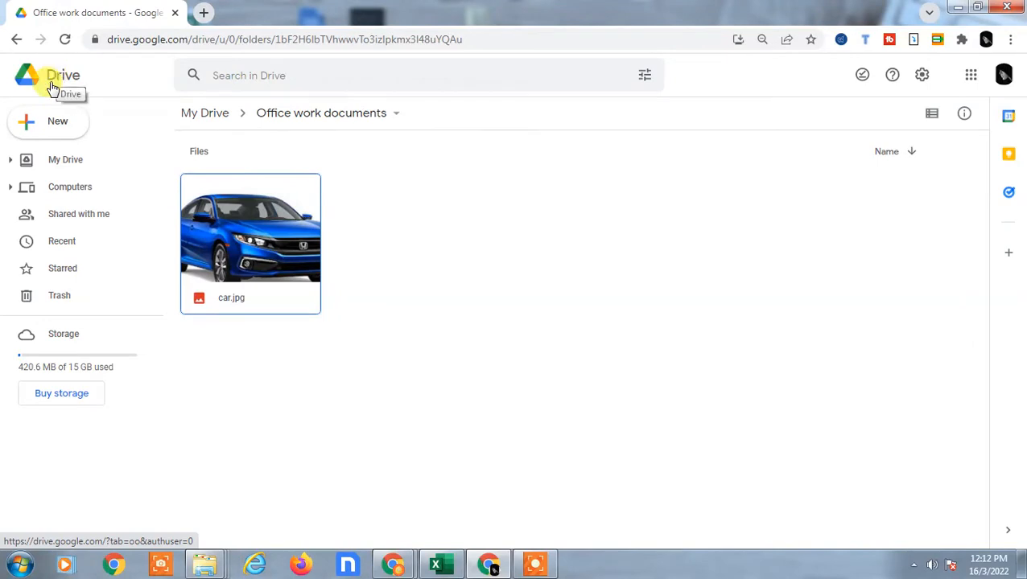
# Return from the Office work documents folder to the My Drive overview via the Drive logo
pyautogui.click(61, 76)
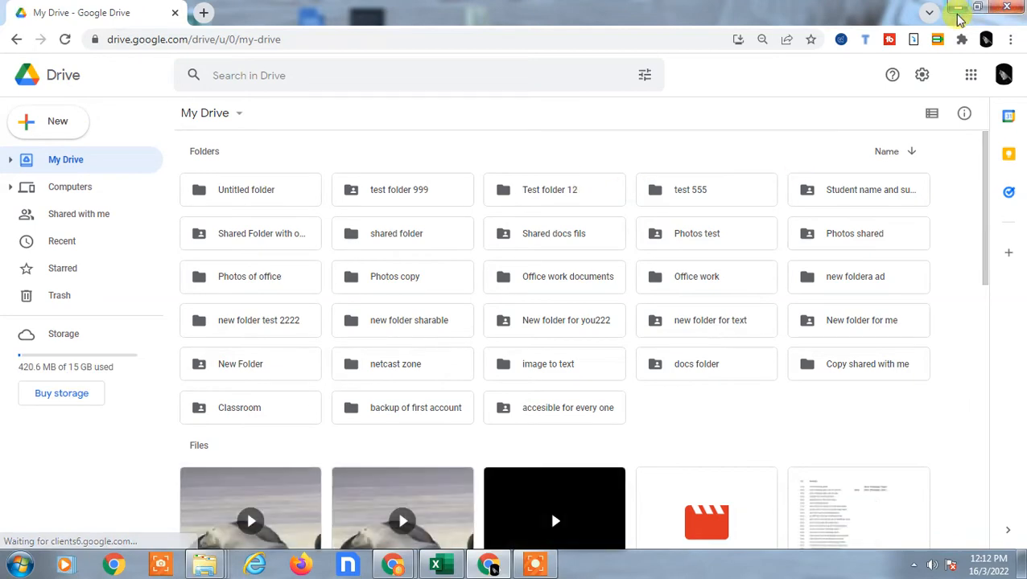
# Minimize Chrome and list all installed programs from the Start menu to find Google Drive
pyautogui.click(957, 8)
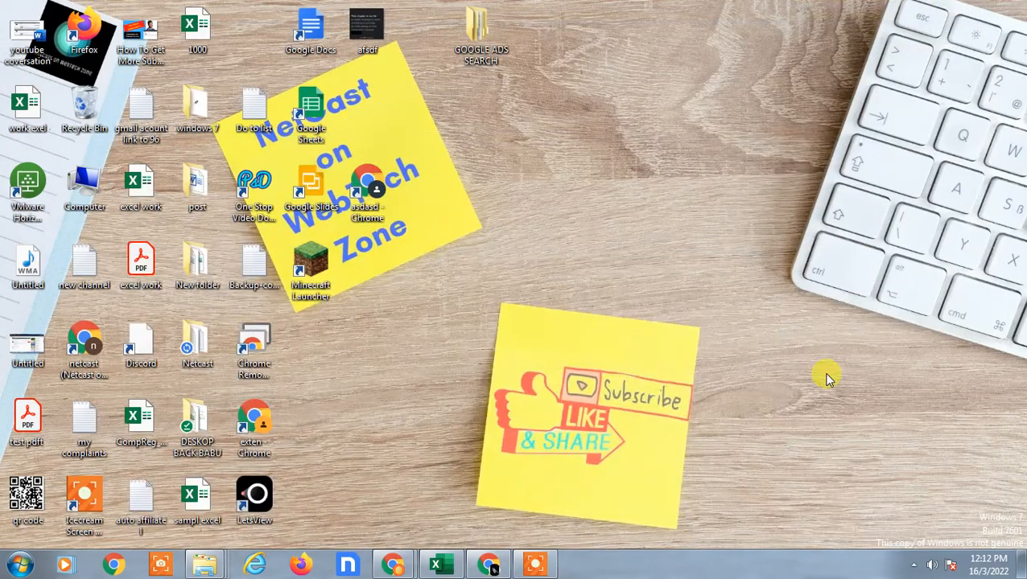
pyautogui.moveTo(845, 387)
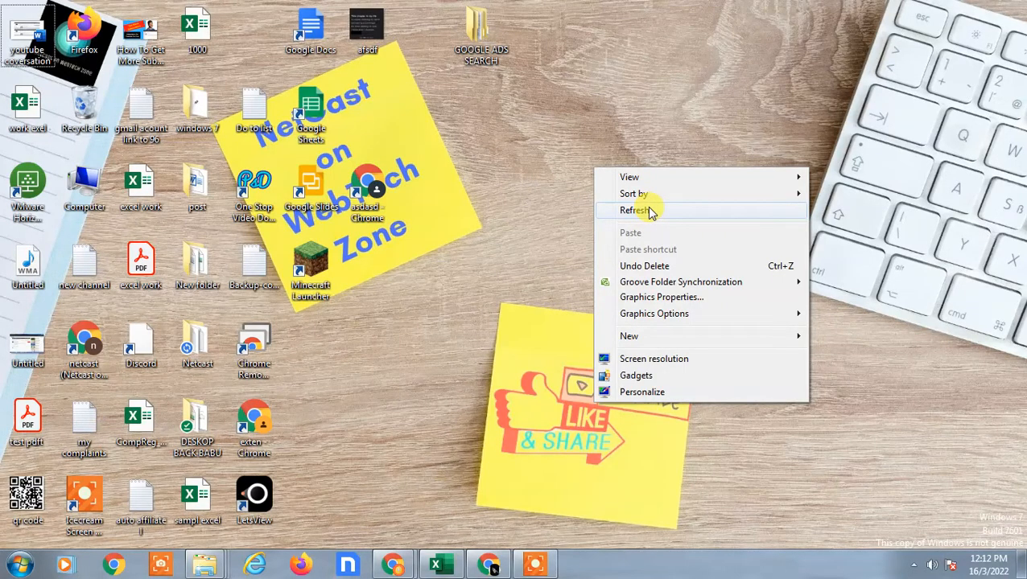
pyautogui.click(18, 563)
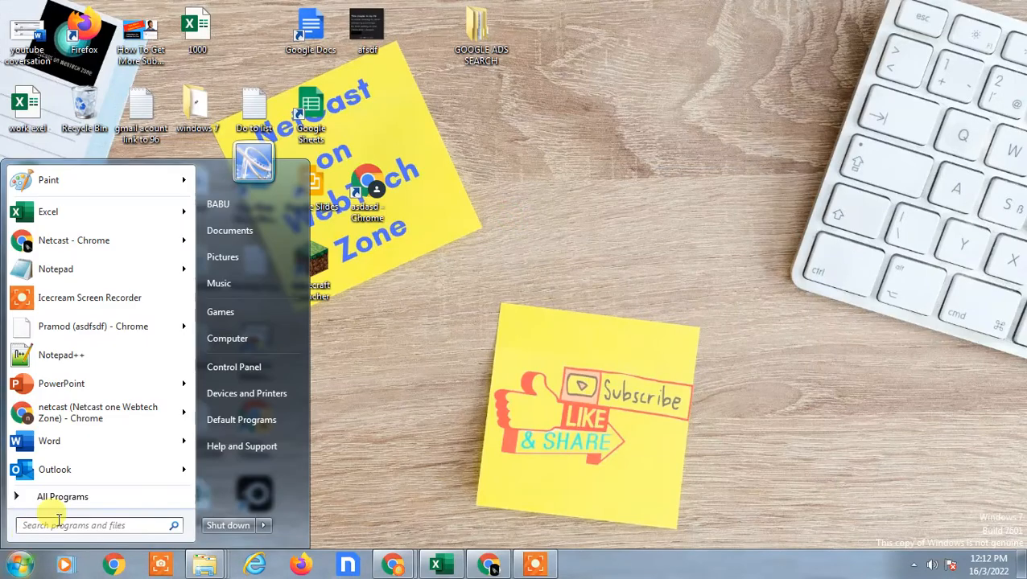
pyautogui.click(61, 496)
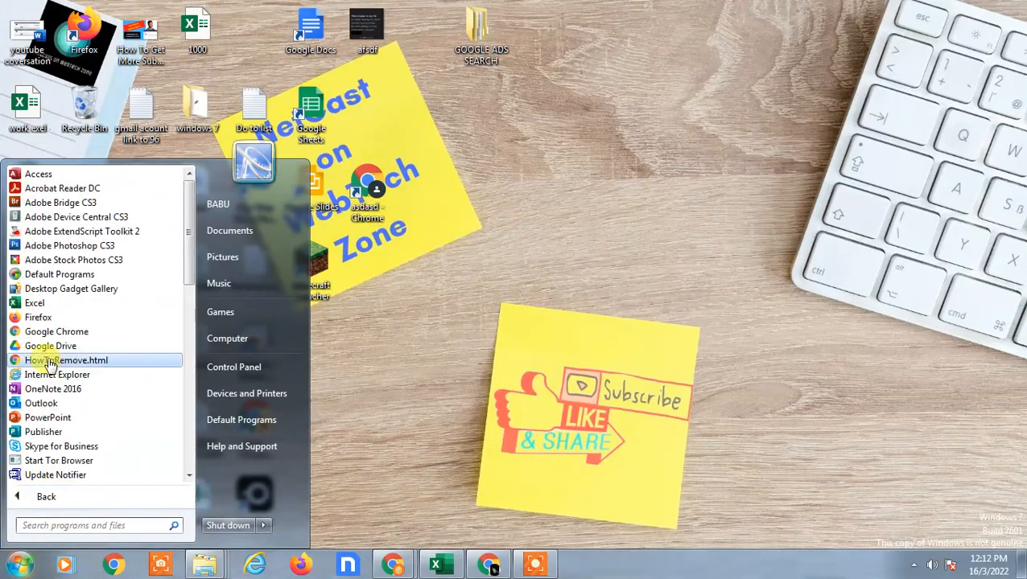
pyautogui.moveTo(49, 346)
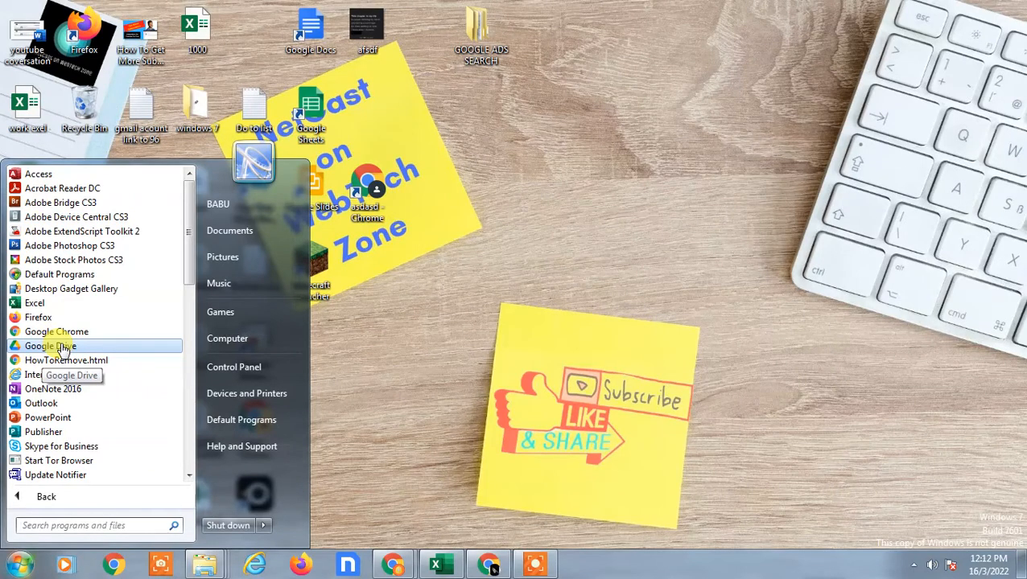
pyautogui.moveTo(62, 346)
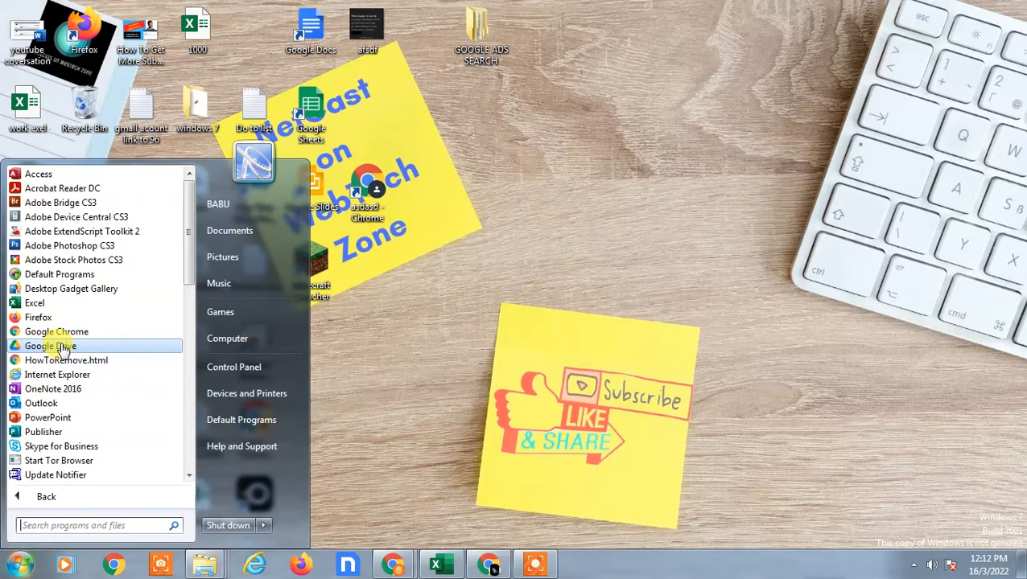
pyautogui.moveTo(52, 351)
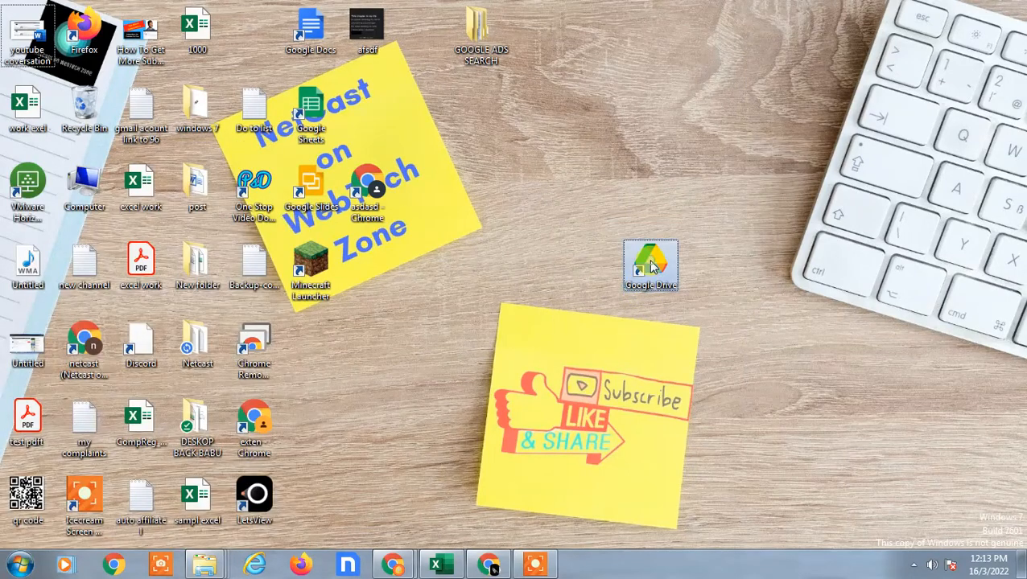
# Test the new Google Drive desktop shortcut, which opens its G: drive folder, then dismiss it
pyautogui.doubleClick(650, 265)
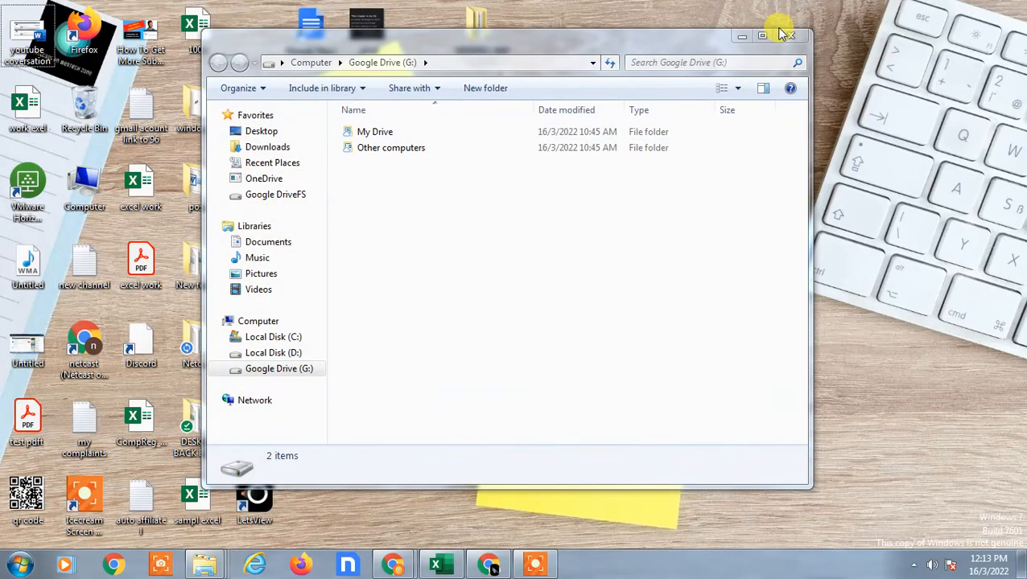
pyautogui.click(787, 36)
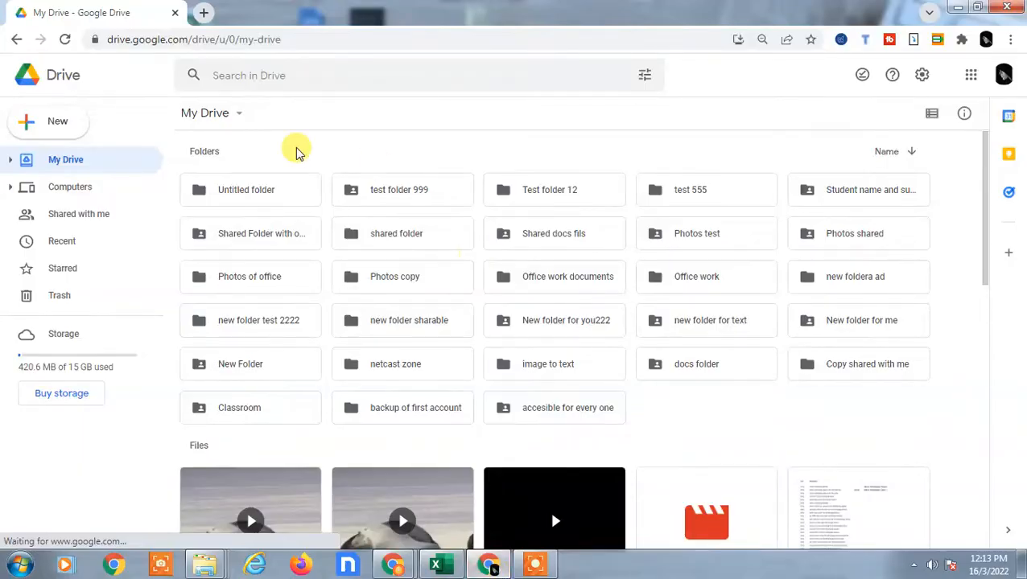
pyautogui.moveTo(341, 39)
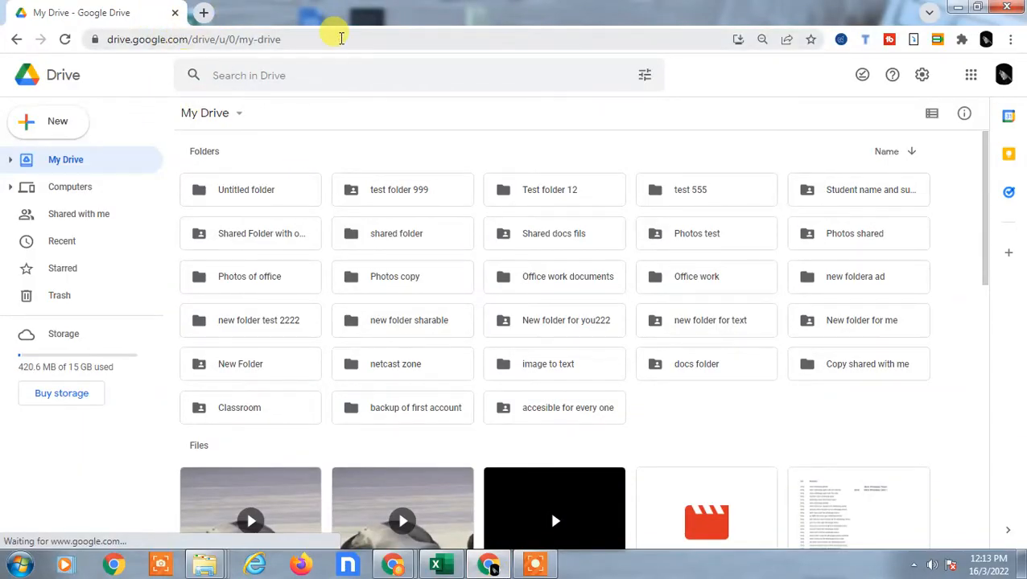
pyautogui.moveTo(93, 83)
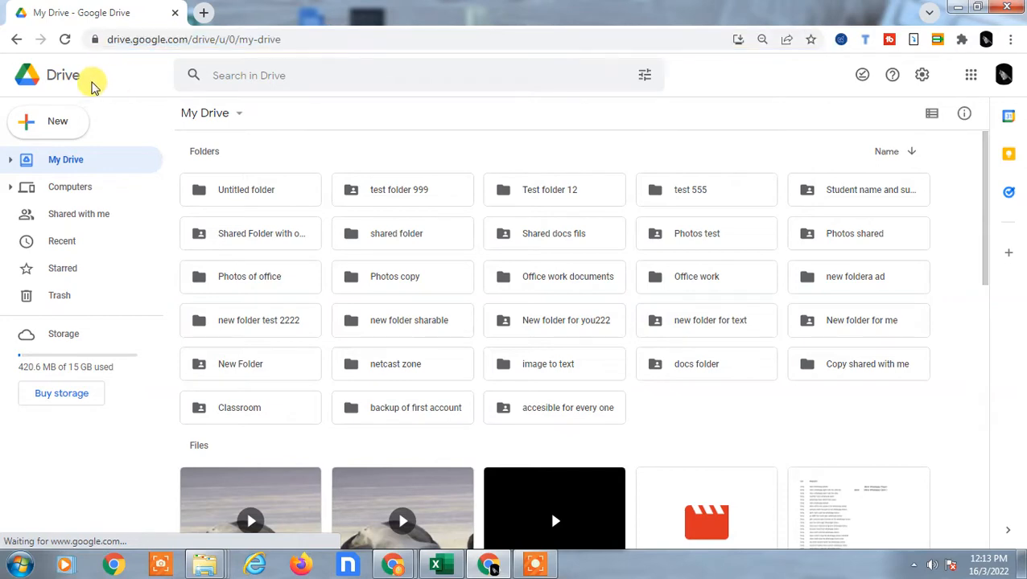
# Start creating a Chrome shortcut for the reloaded My Drive page via More tools > Create shortcut
pyautogui.click(61, 74)
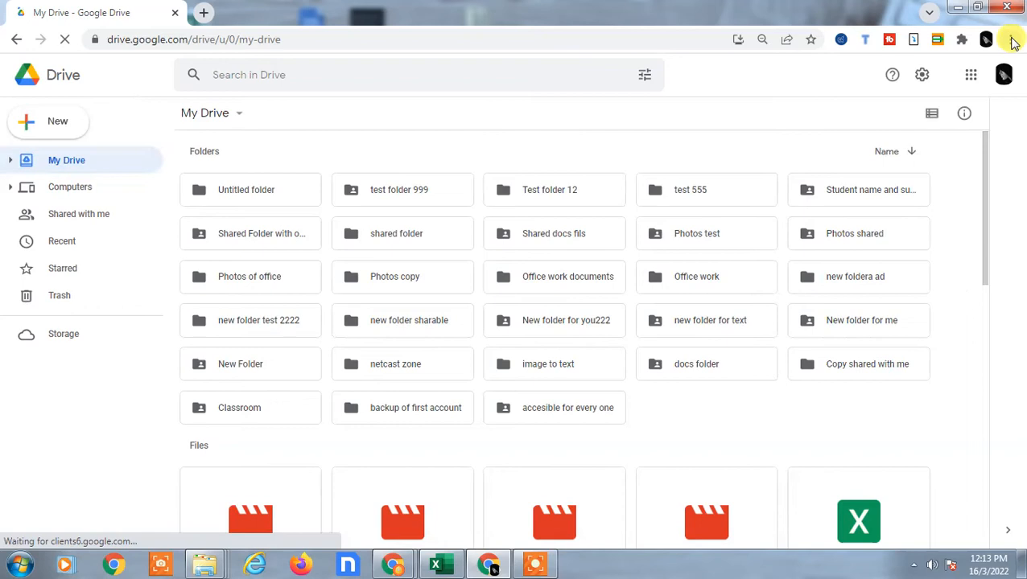
pyautogui.click(1010, 39)
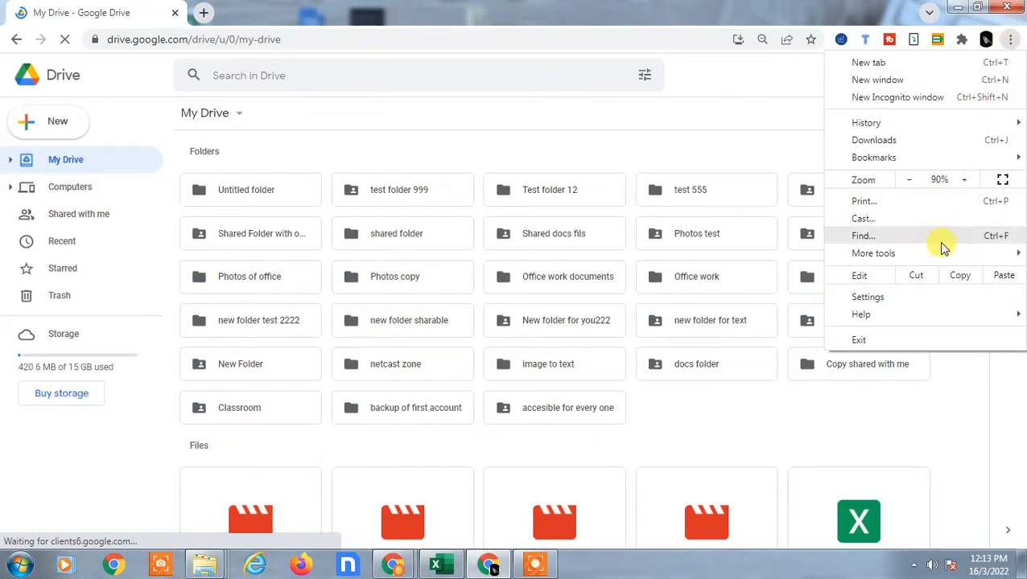
pyautogui.click(872, 253)
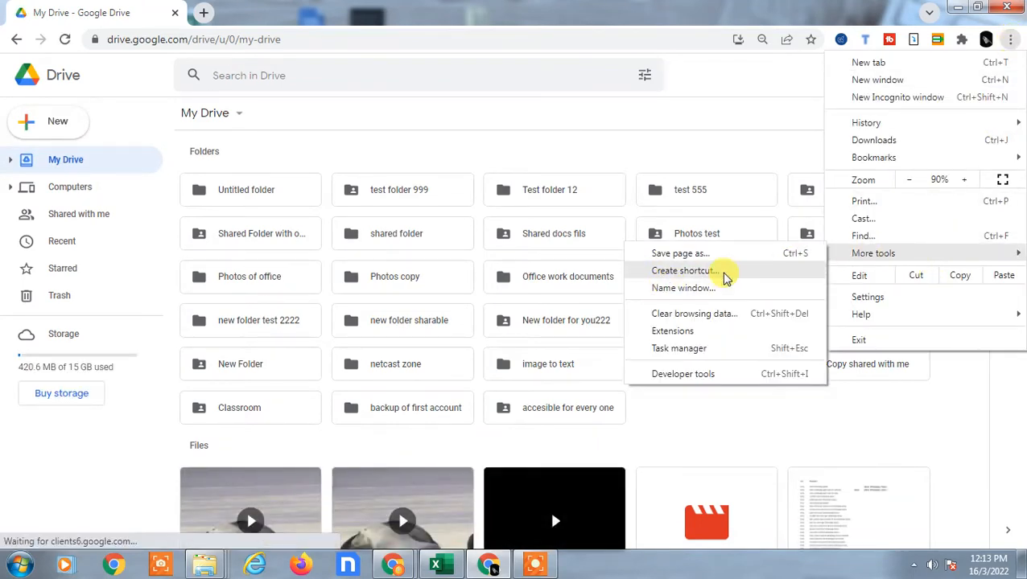
pyautogui.click(684, 270)
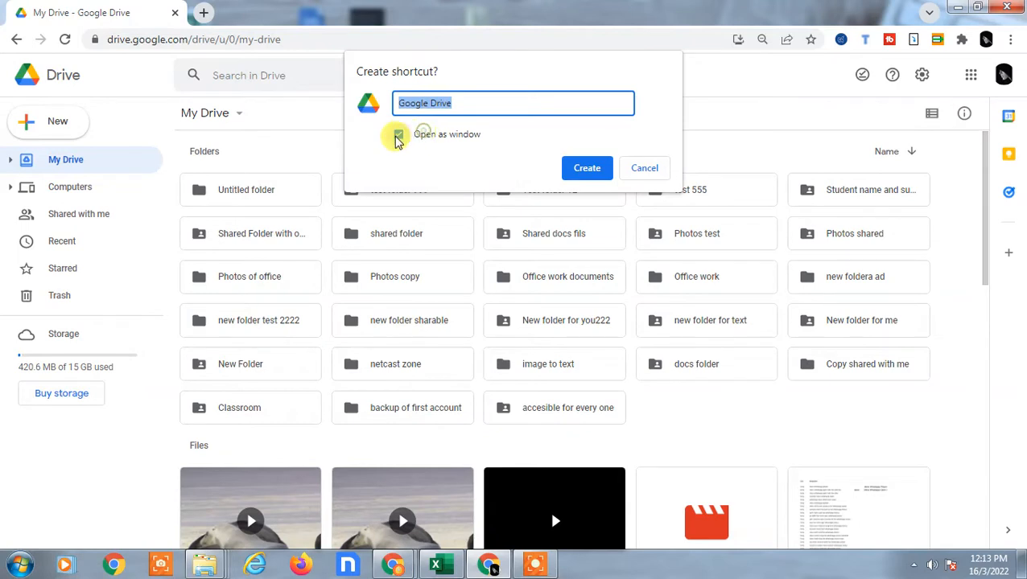
# Name the shortcut 'Google Drive- office', set it to open as a window and create it
pyautogui.click(399, 135)
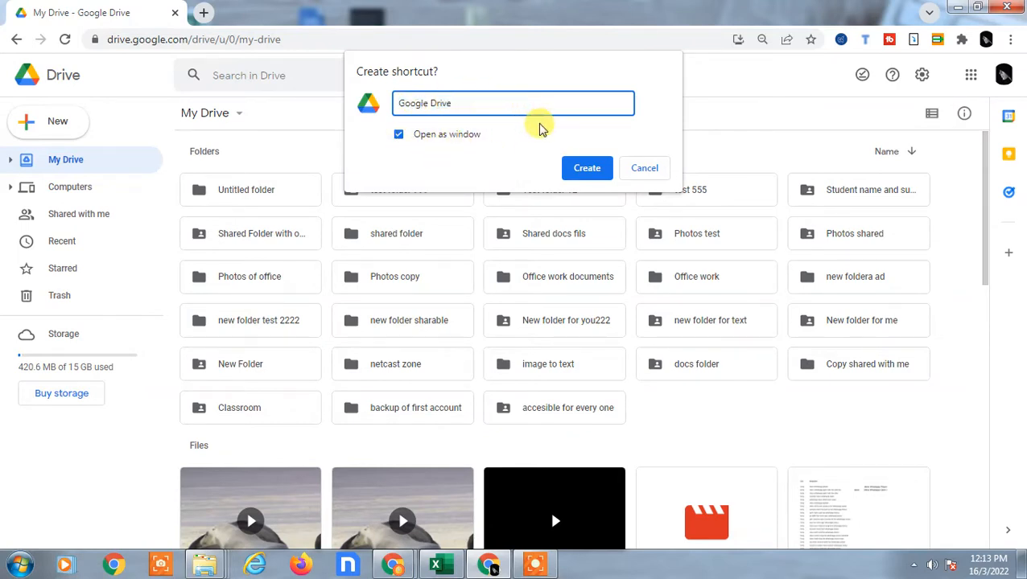
pyautogui.write('- office')
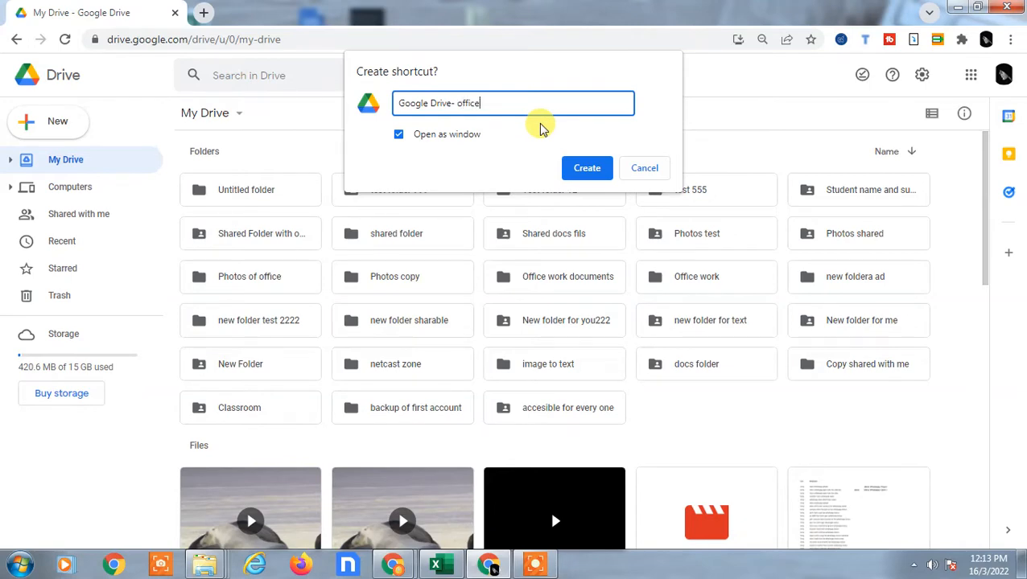
pyautogui.click(586, 168)
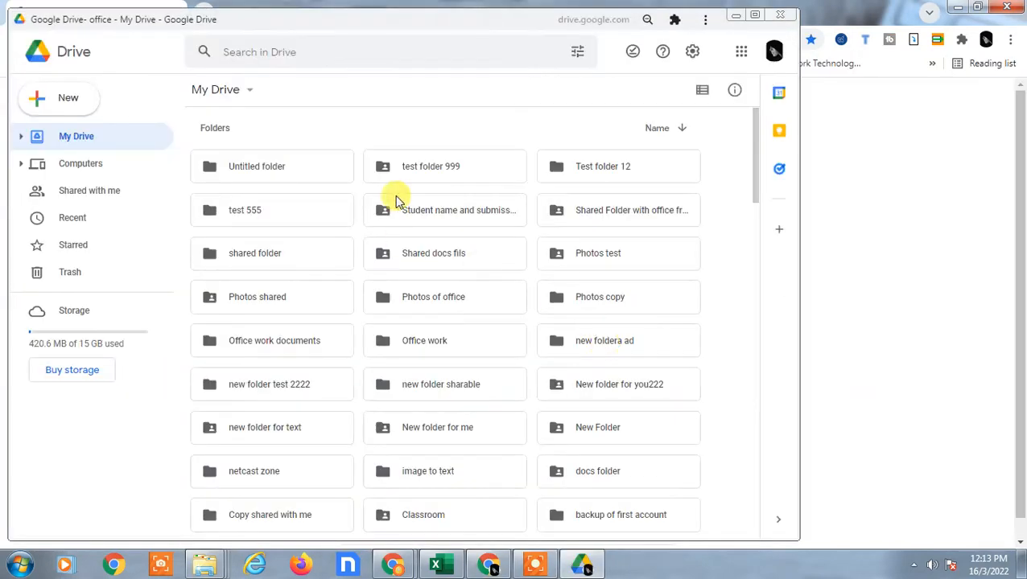
# Leave the Drive web app and place its desktop shortcut directly above the Google Drive icon
pyautogui.click(981, 13)
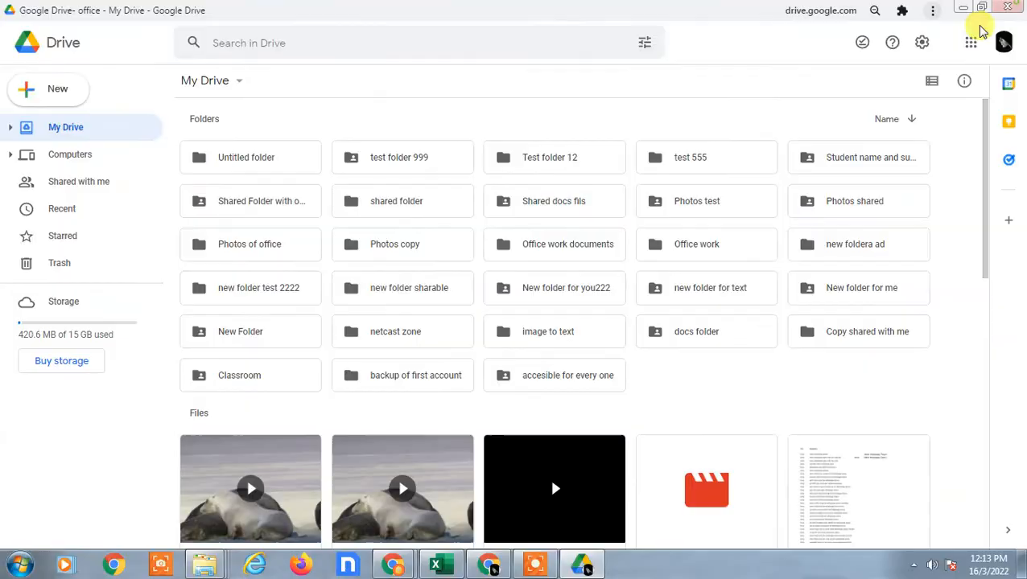
pyautogui.click(962, 6)
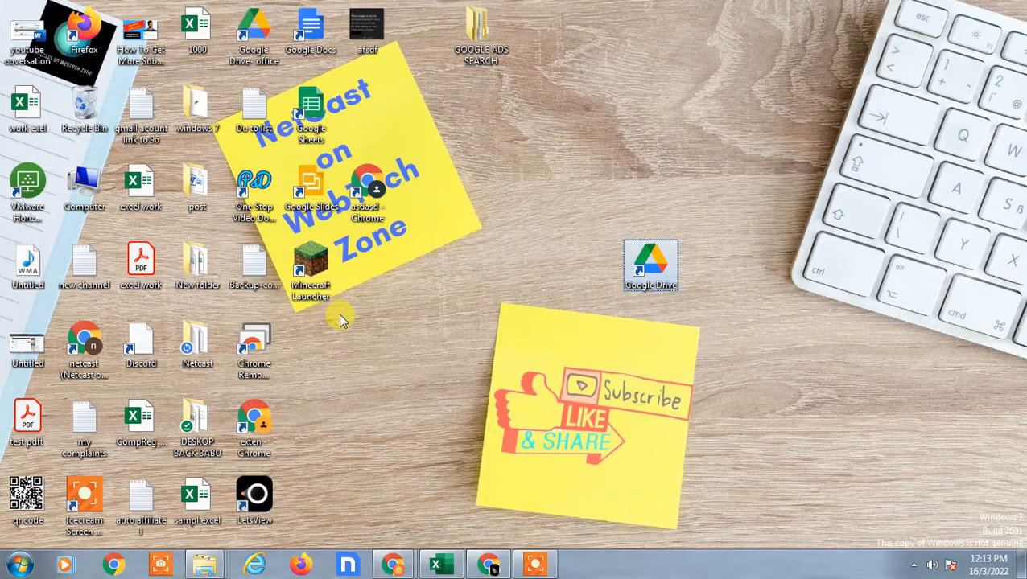
pyautogui.moveTo(257, 401)
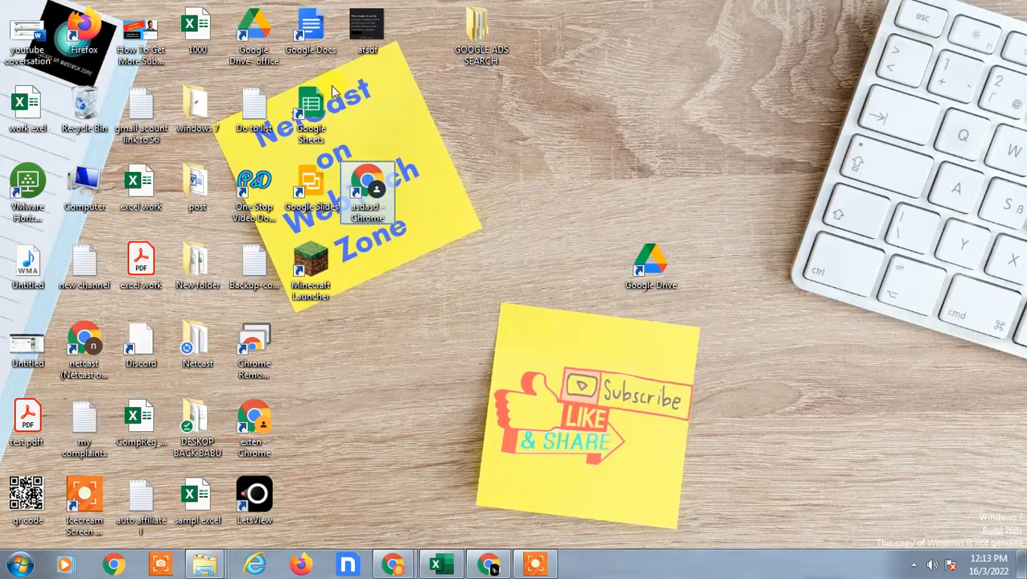
pyautogui.moveTo(254, 32); pyautogui.dragTo(651, 116)
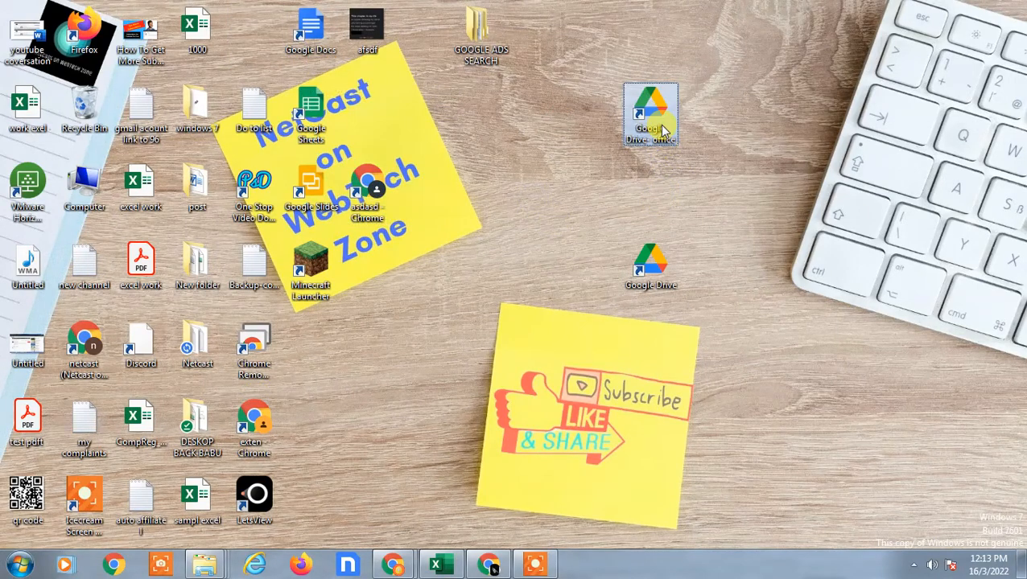
# Test-launch the 'Google Drive- office' web app, dismiss it and bring Chrome up on the Google homepage
pyautogui.doubleClick(650, 116)
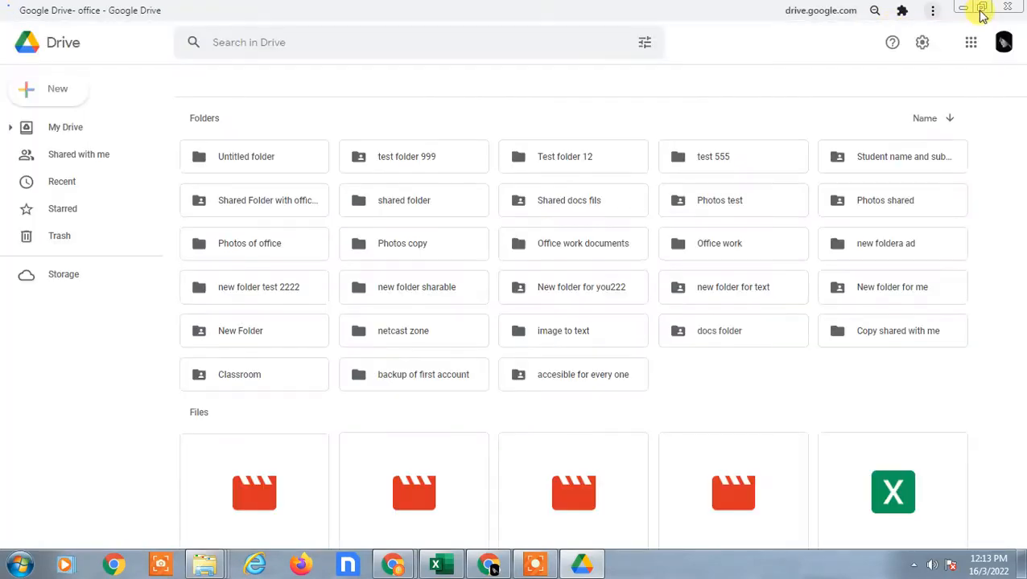
pyautogui.click(980, 10)
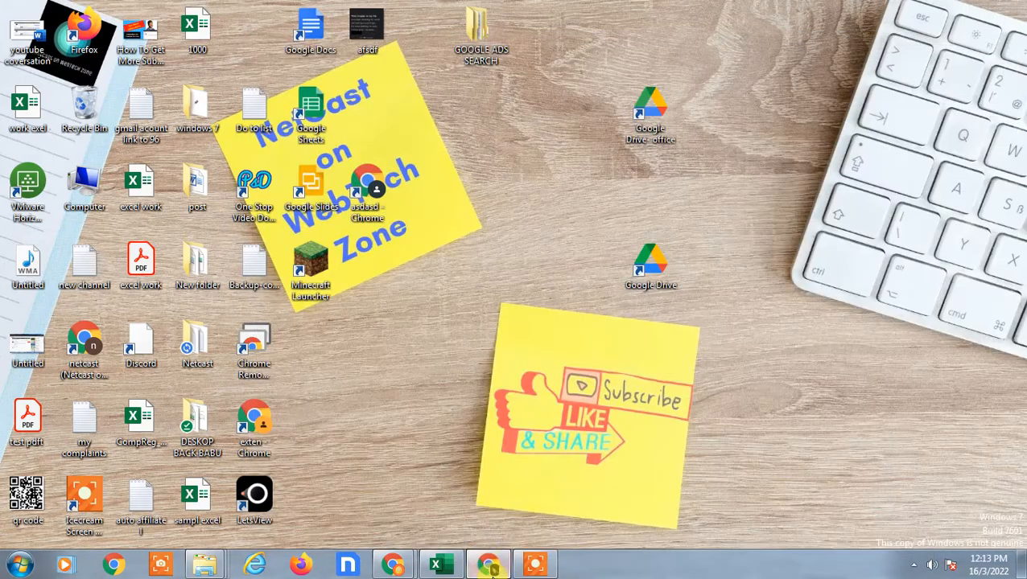
pyautogui.click(489, 563)
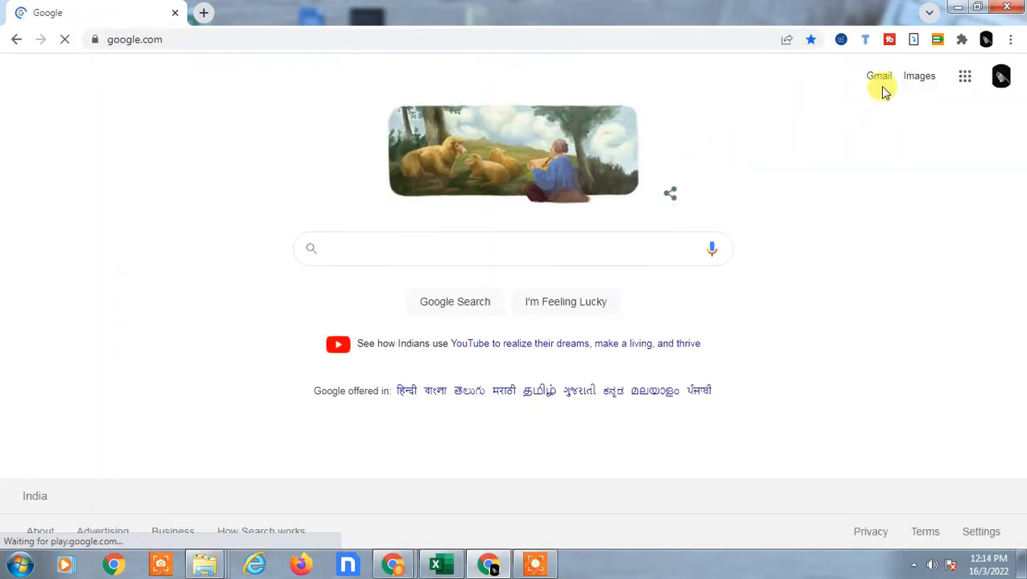
# Check the signed-in Google account and open Drive from the Google apps grid in a regular tab
pyautogui.click(1001, 76)
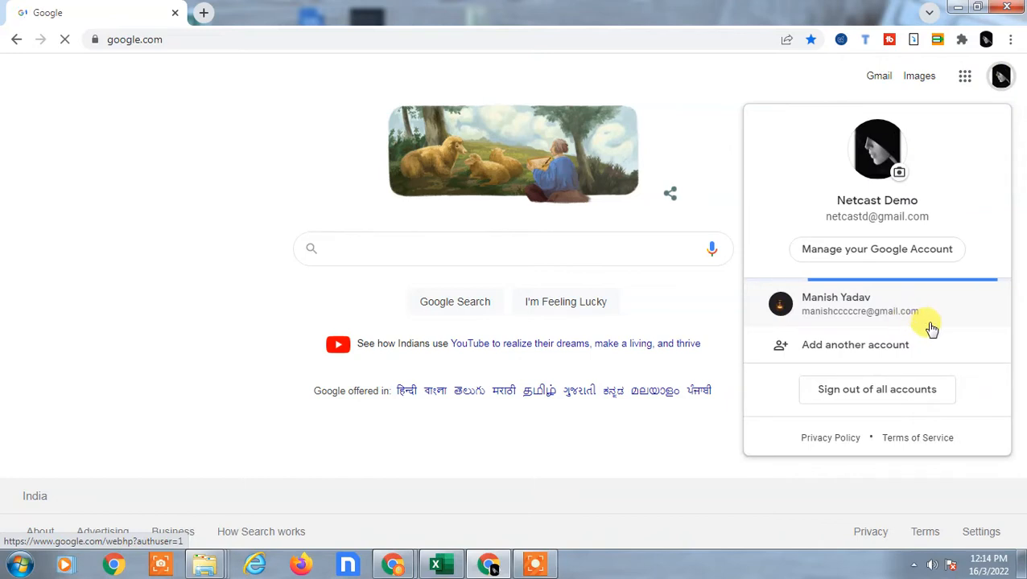
pyautogui.click(964, 76)
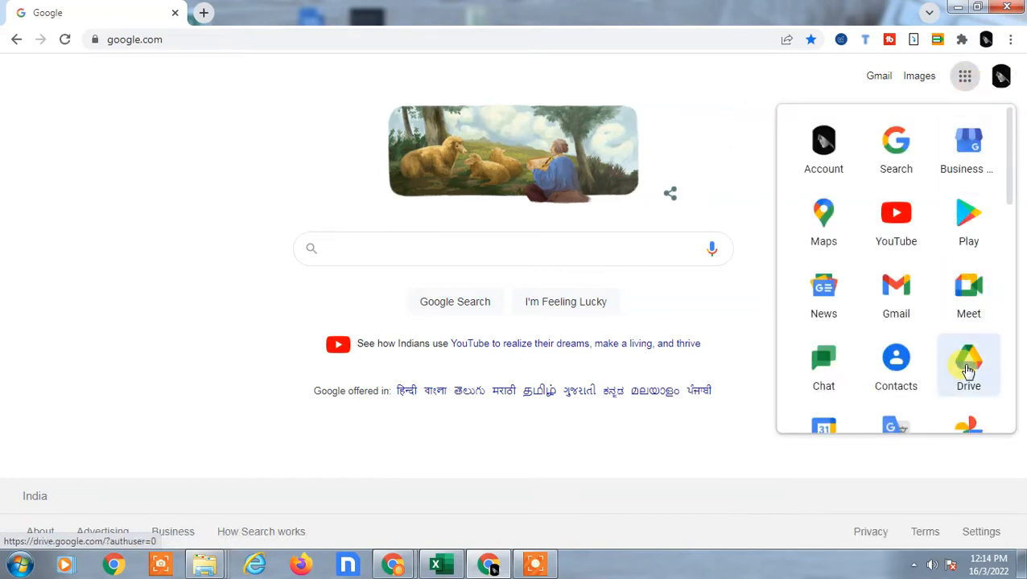
pyautogui.click(968, 363)
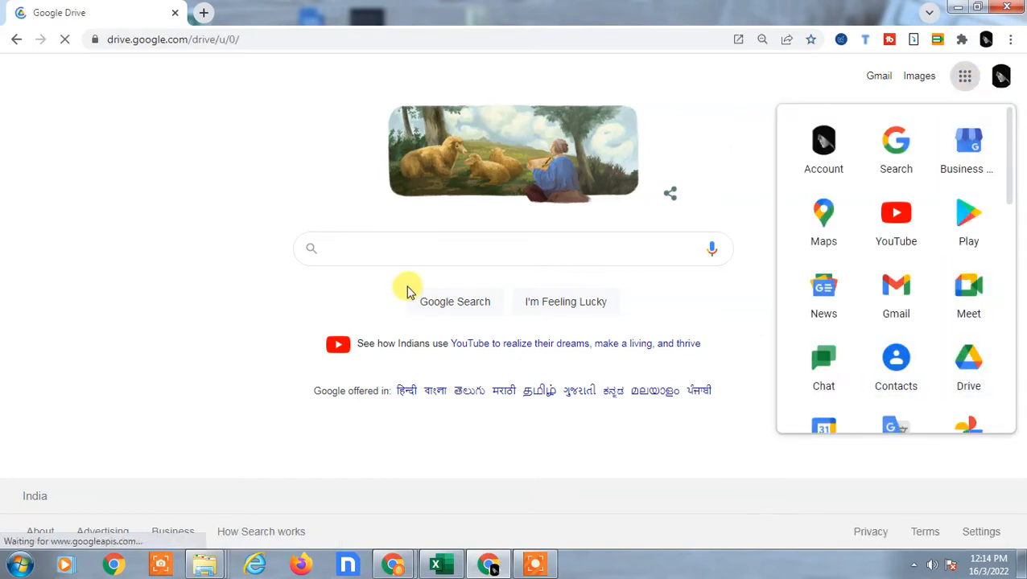
pyautogui.click(969, 357)
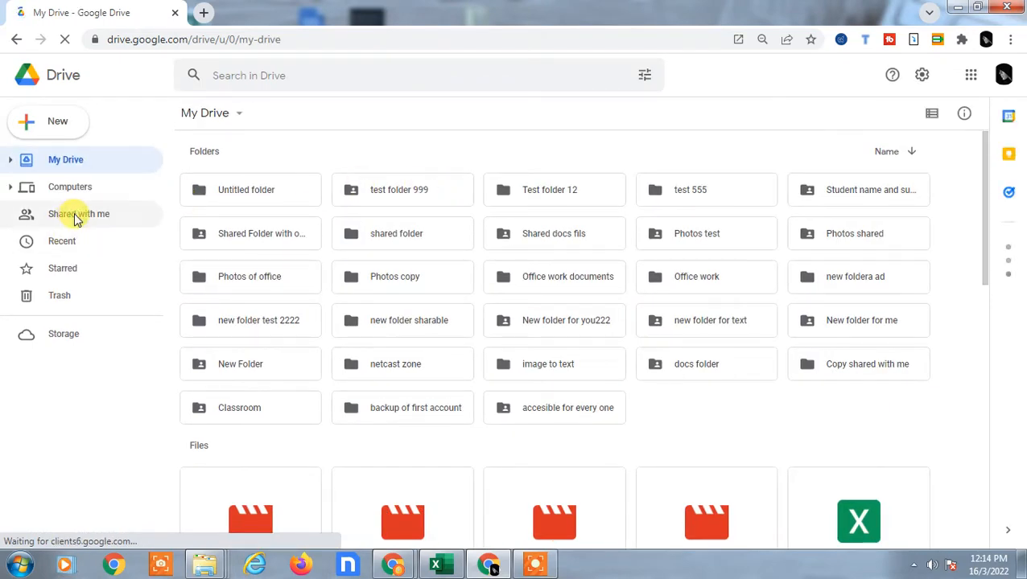
# View Shared with me in Drive, close Chrome and bring up the Start menu's program list on the desktop
pyautogui.click(402, 190)
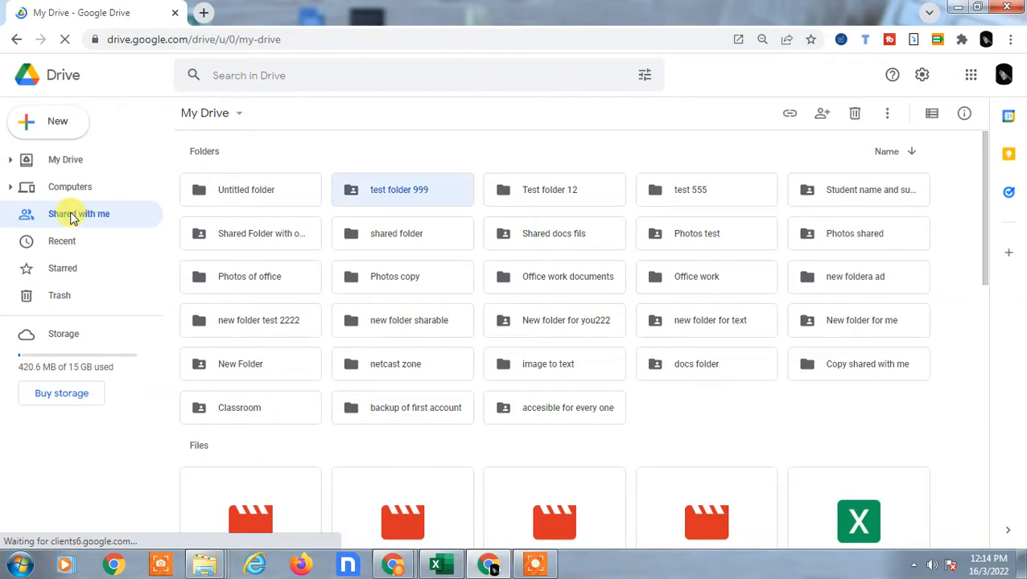
pyautogui.click(79, 212)
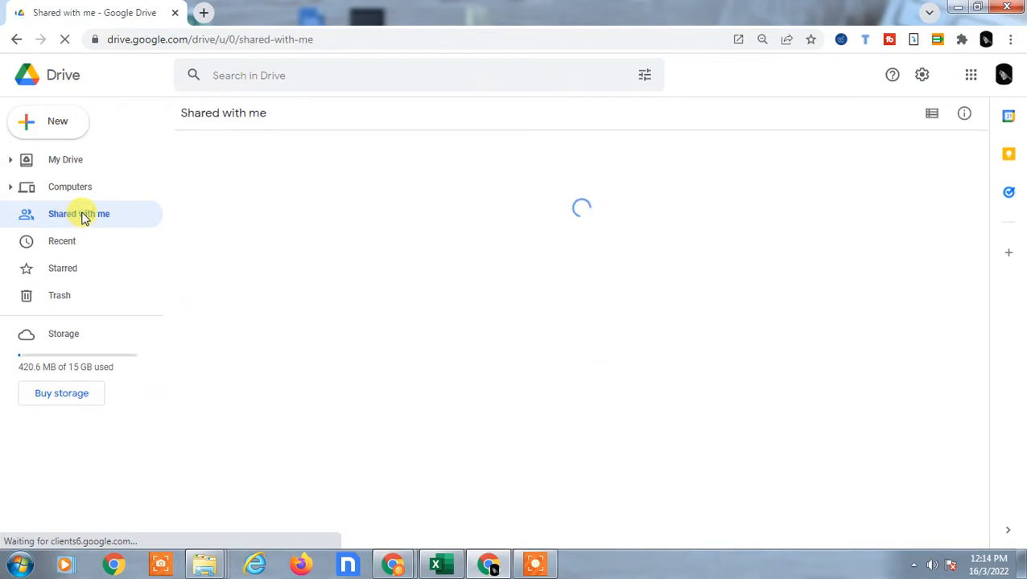
pyautogui.click(1011, 39)
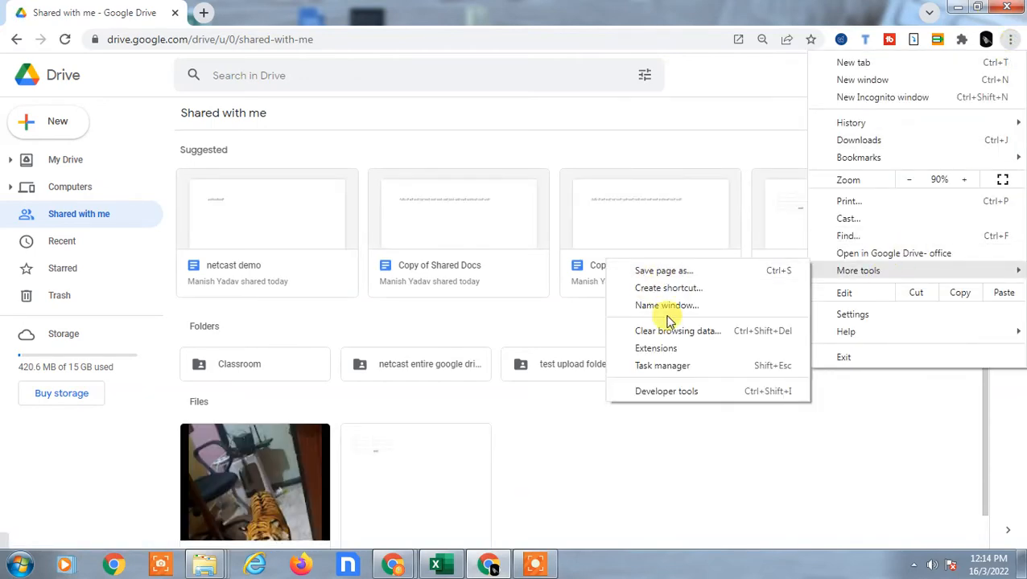
pyautogui.moveTo(711, 283)
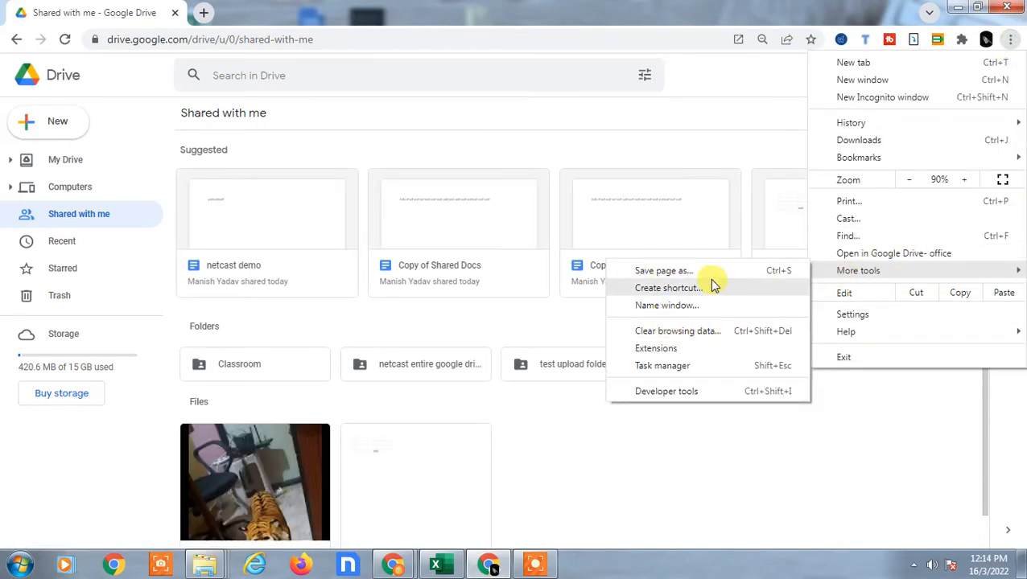
pyautogui.moveTo(204, 50)
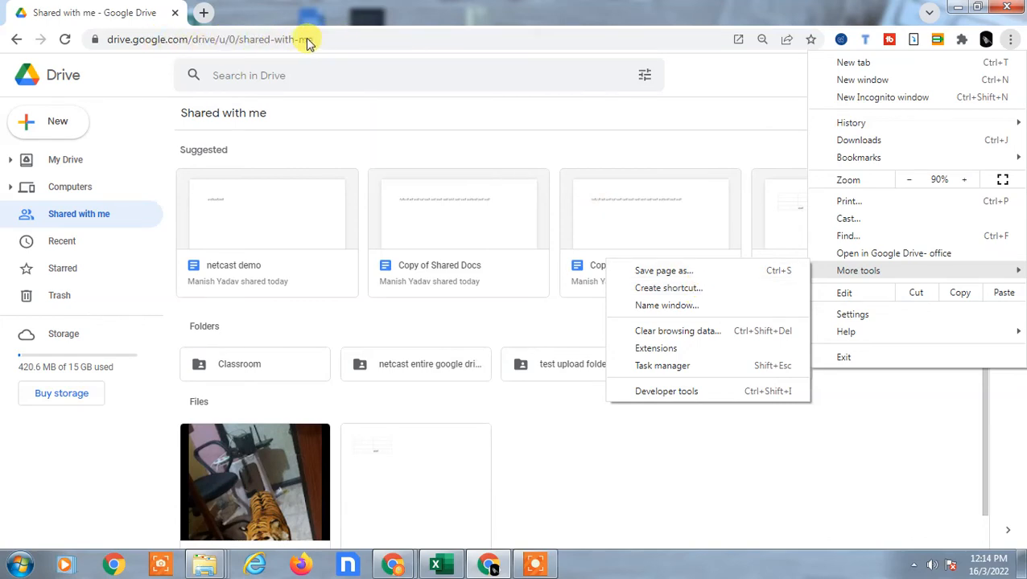
pyautogui.moveTo(1007, 29)
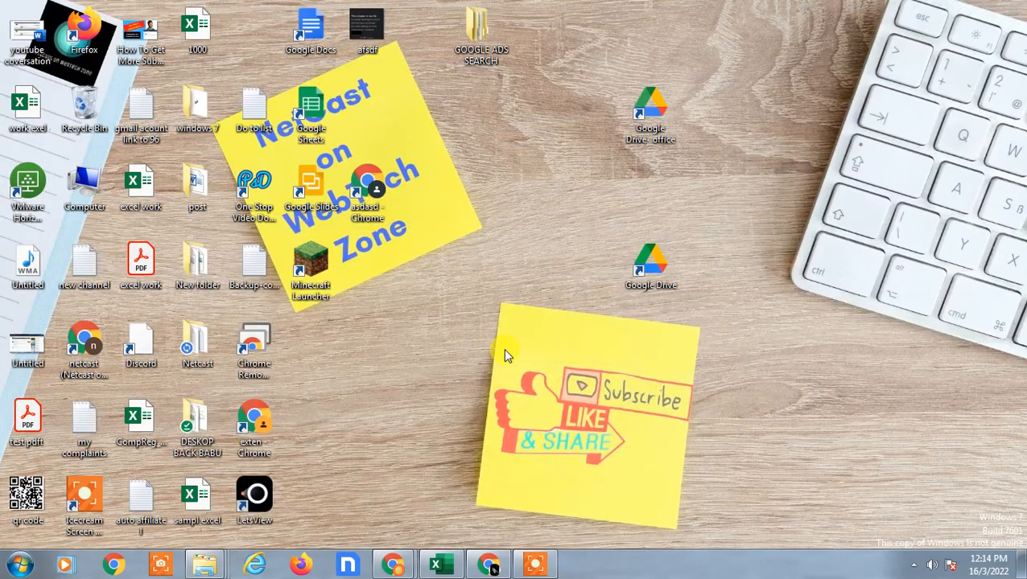
pyautogui.click(14, 564)
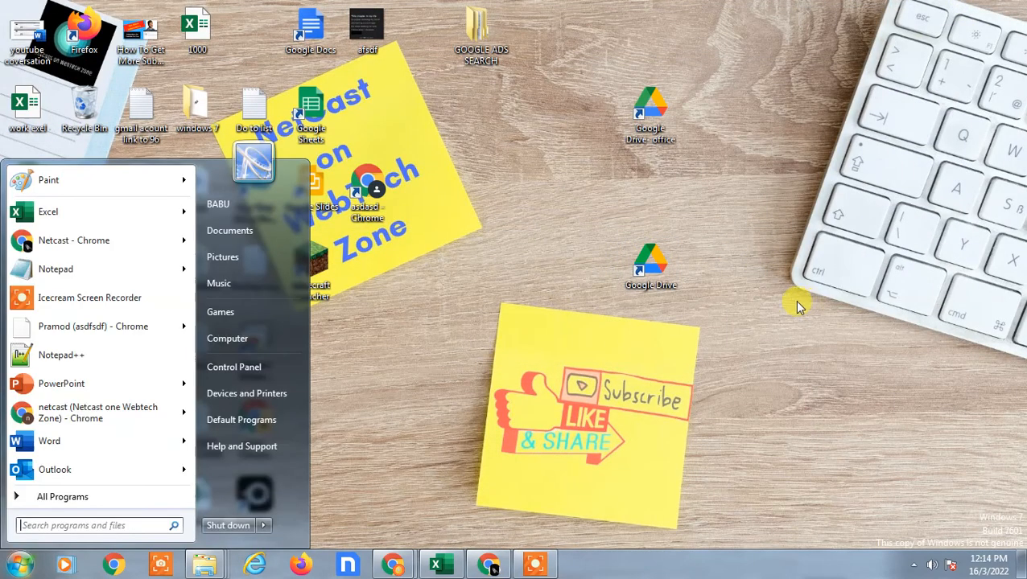